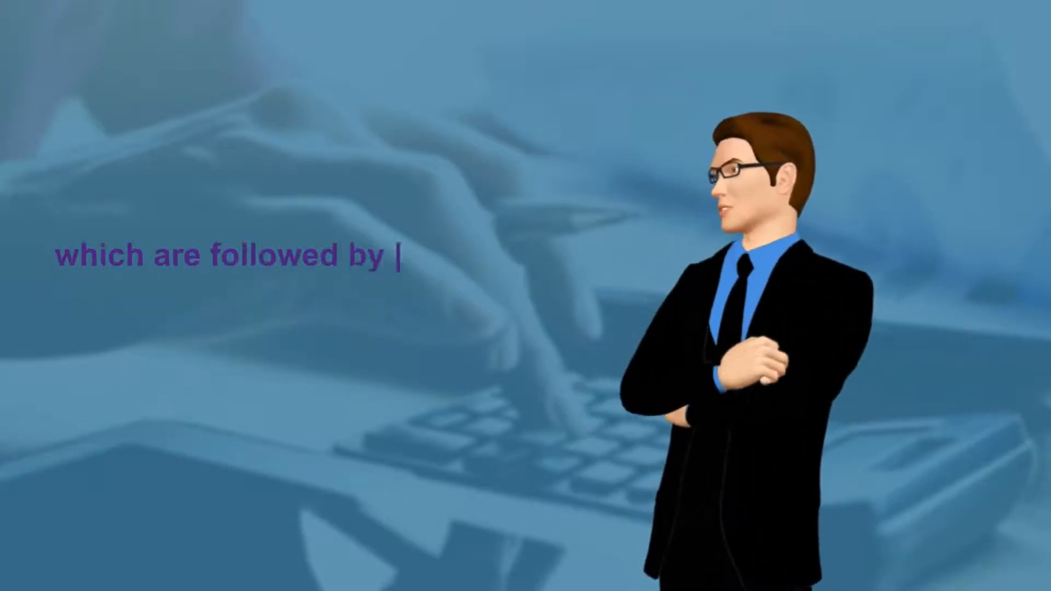
type("the process, system and marketing program")
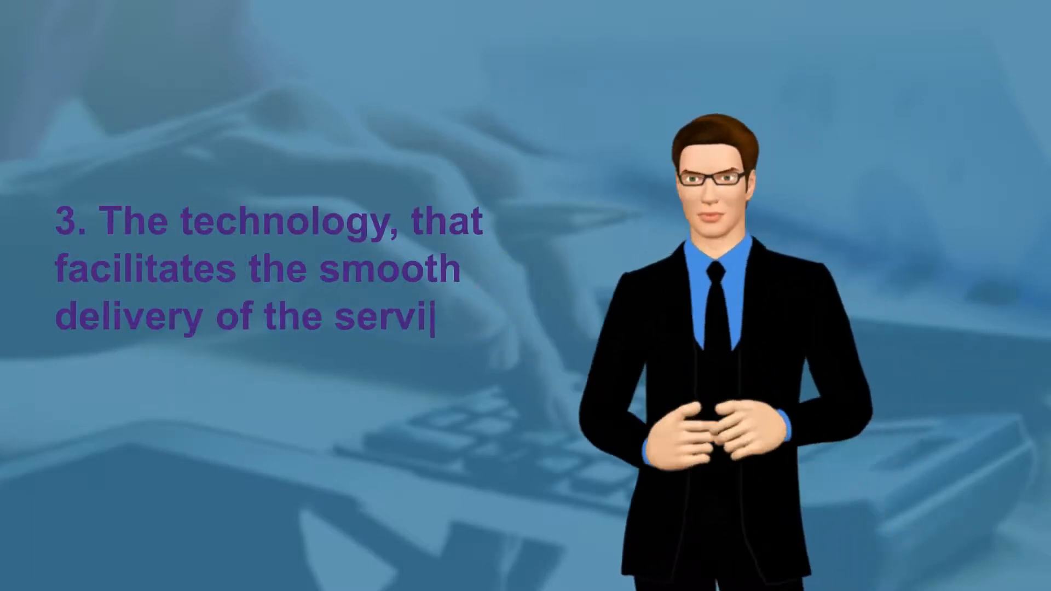
type("ce by adopting")
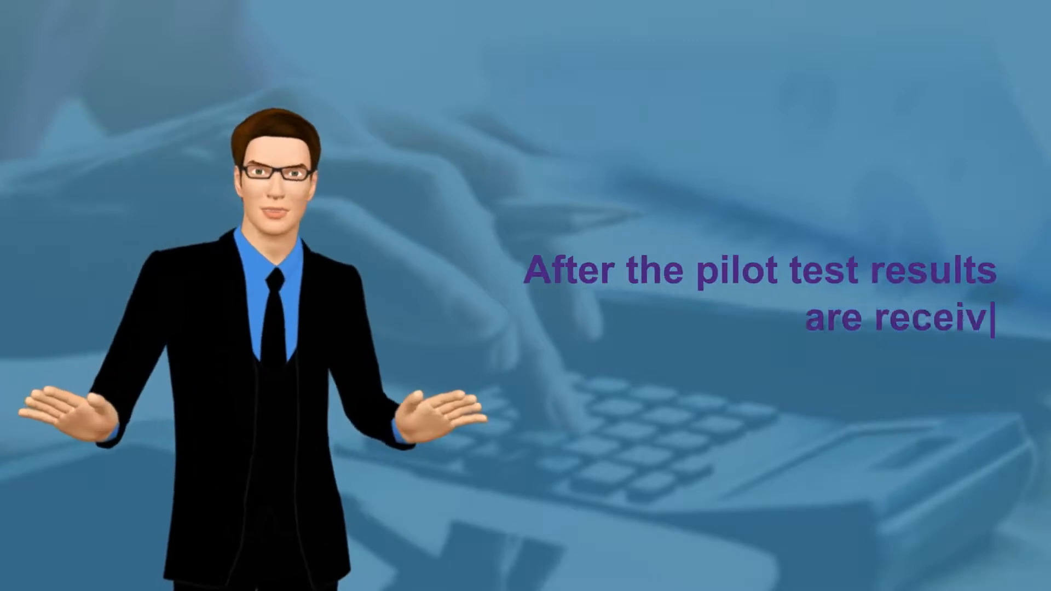
type("ed, reviewed")
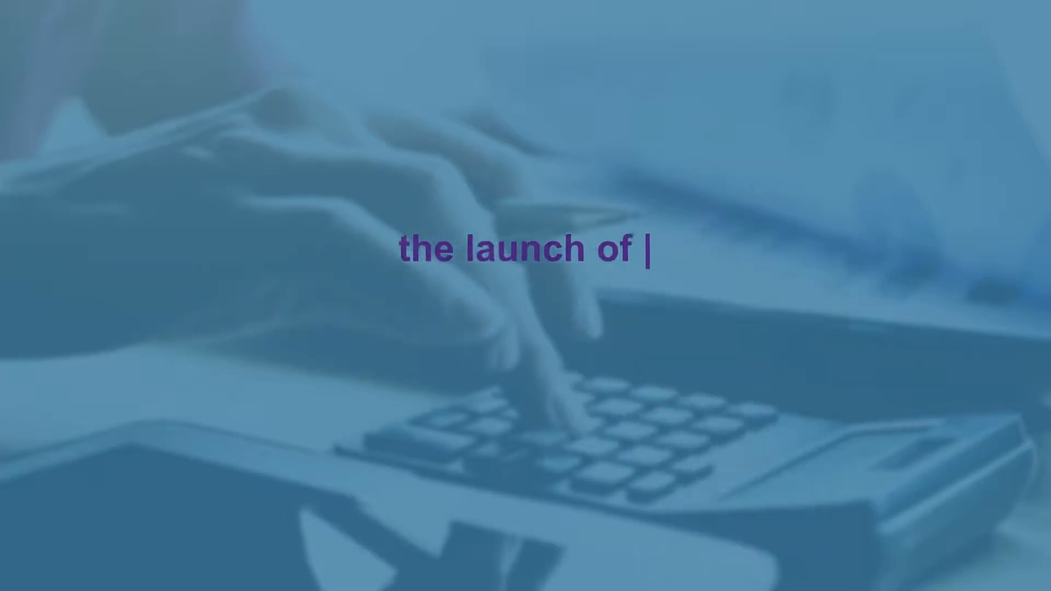
type("the service may be deferred, for a period")
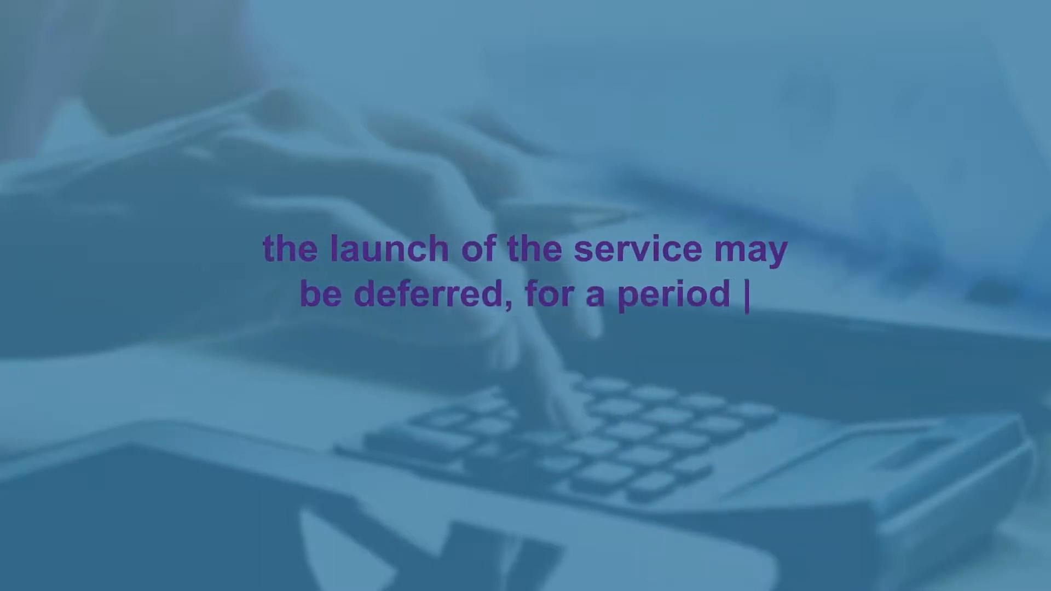
type("of time, reviewed")
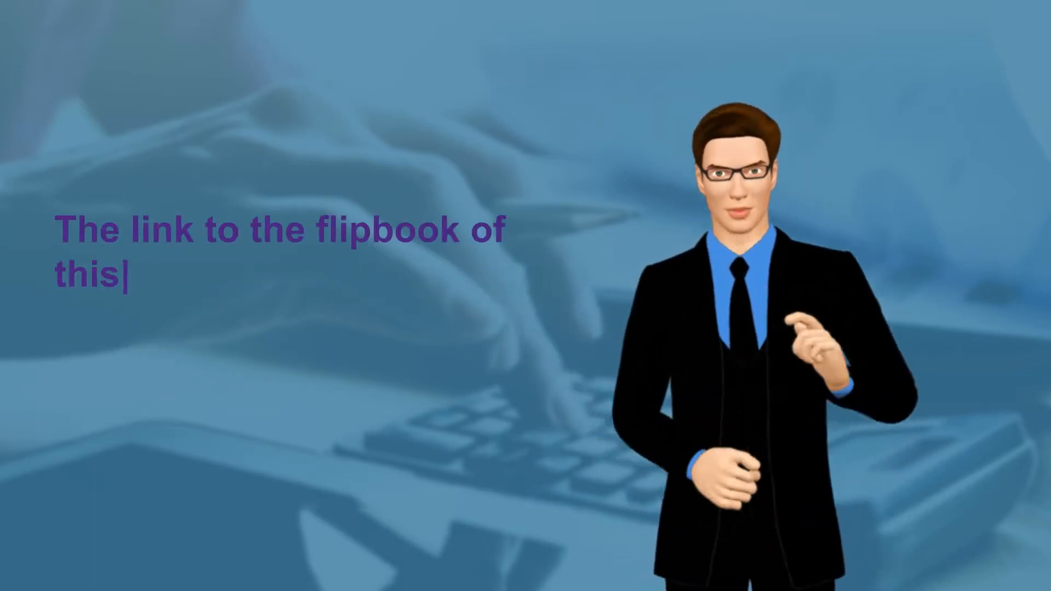
type("video's content is available in the des")
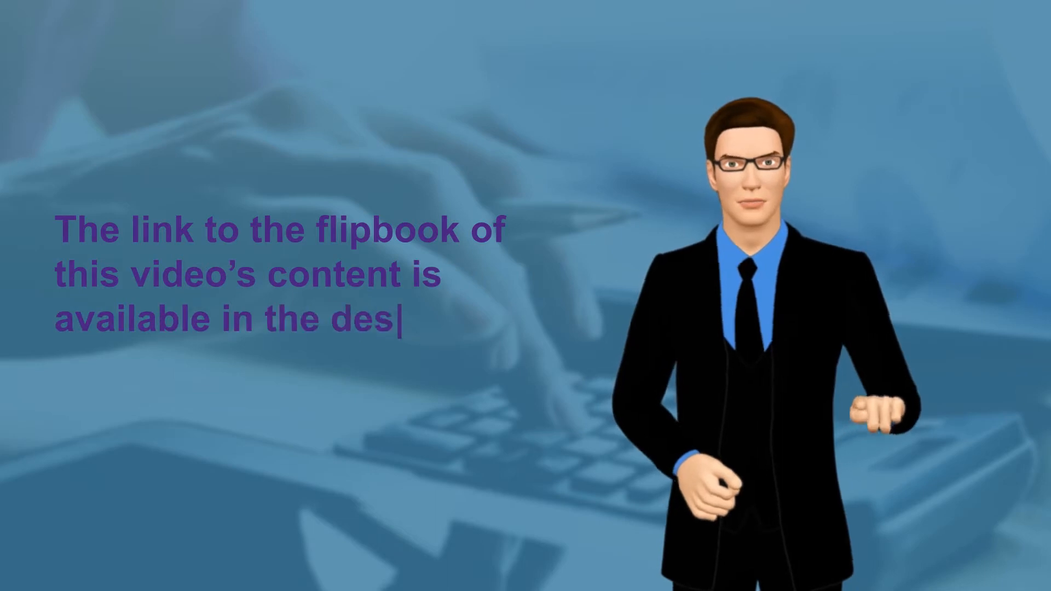